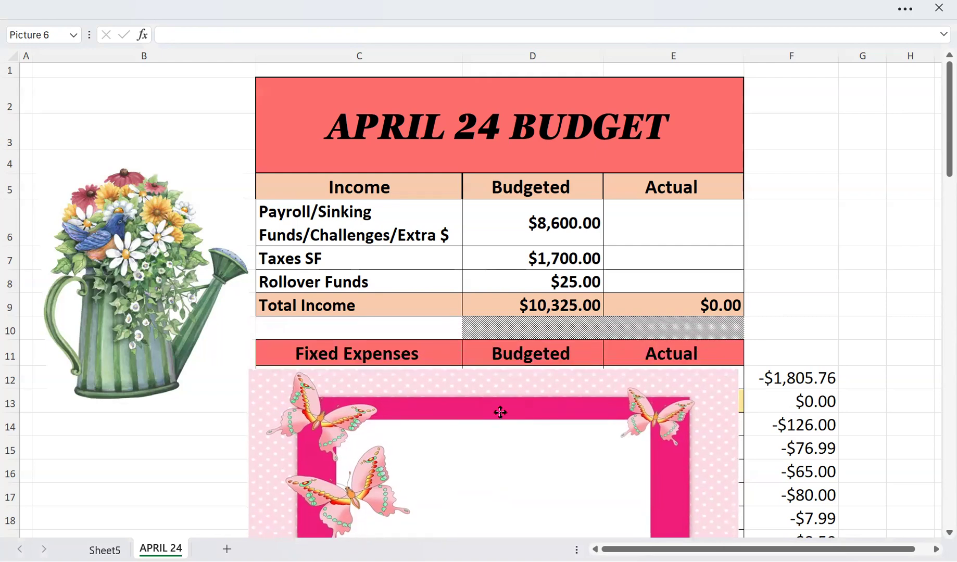
- Slide the butterfly picture down past Car Insurance, Spectrum - Internet and Life Insurance
{"action": "left_click_drag", "start_coordinate": [500, 412], "coordinate": [500, 436]}
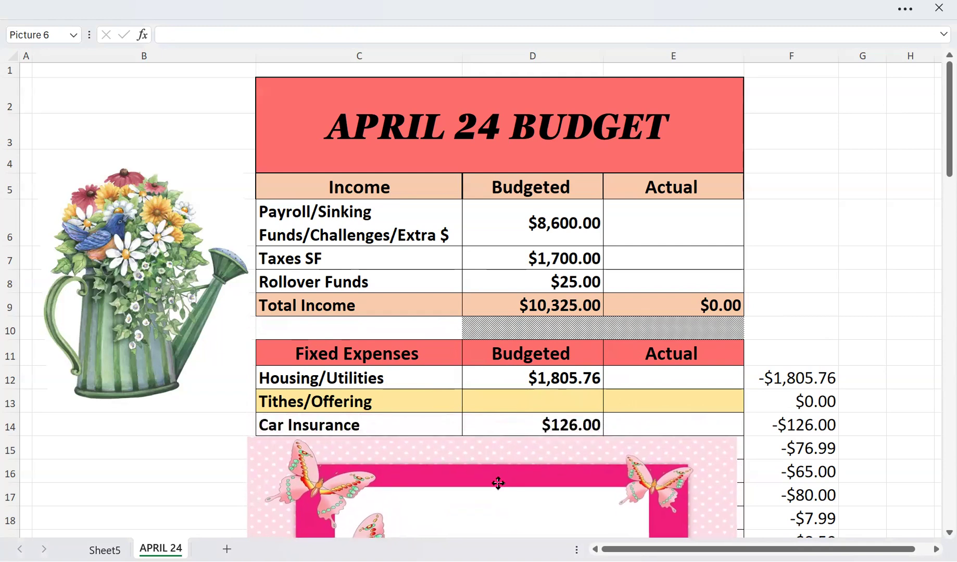
{"action": "left_click_drag", "start_coordinate": [498, 483], "coordinate": [504, 483]}
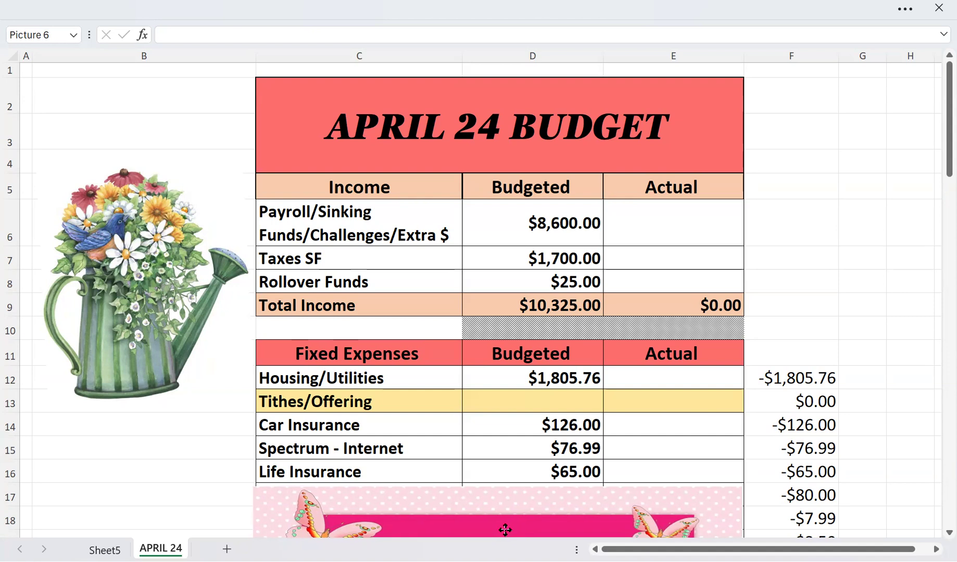
- Move the picture below Direct TV ($80.00), aligned with the table's left edge
{"action": "scroll", "scroll_direction": "down", "scroll_amount": 3}
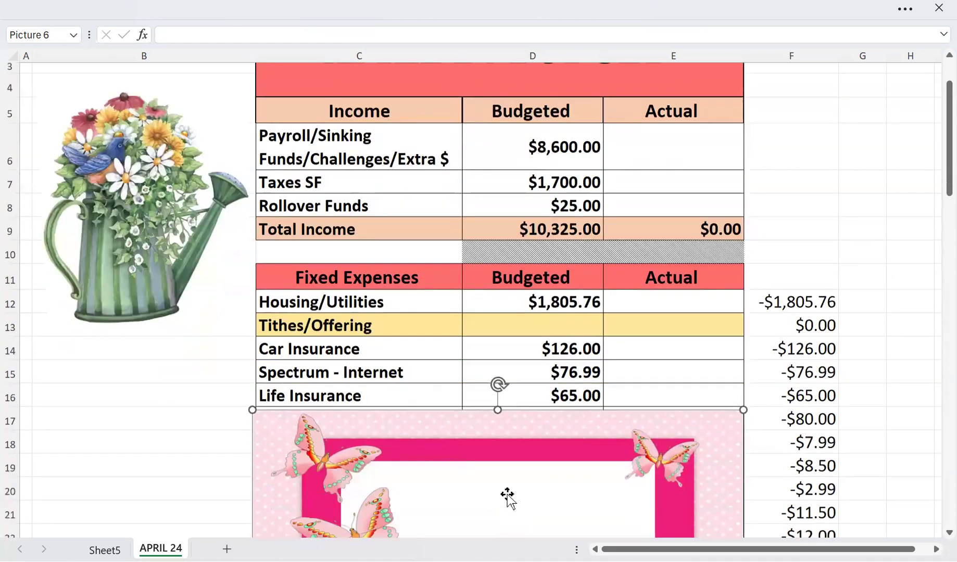
{"action": "scroll", "scroll_direction": "down", "scroll_amount": 3}
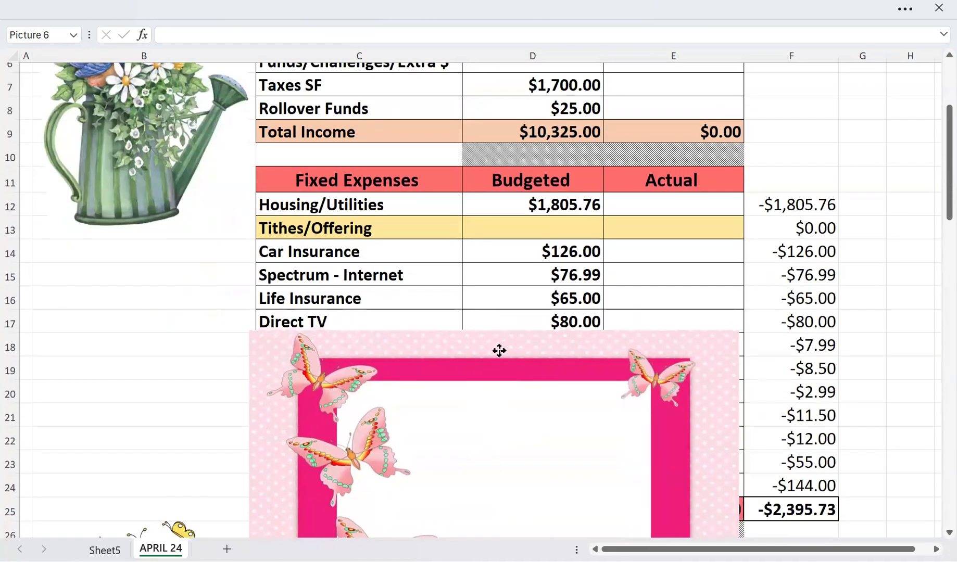
{"action": "left_click_drag", "start_coordinate": [498, 350], "coordinate": [496, 357]}
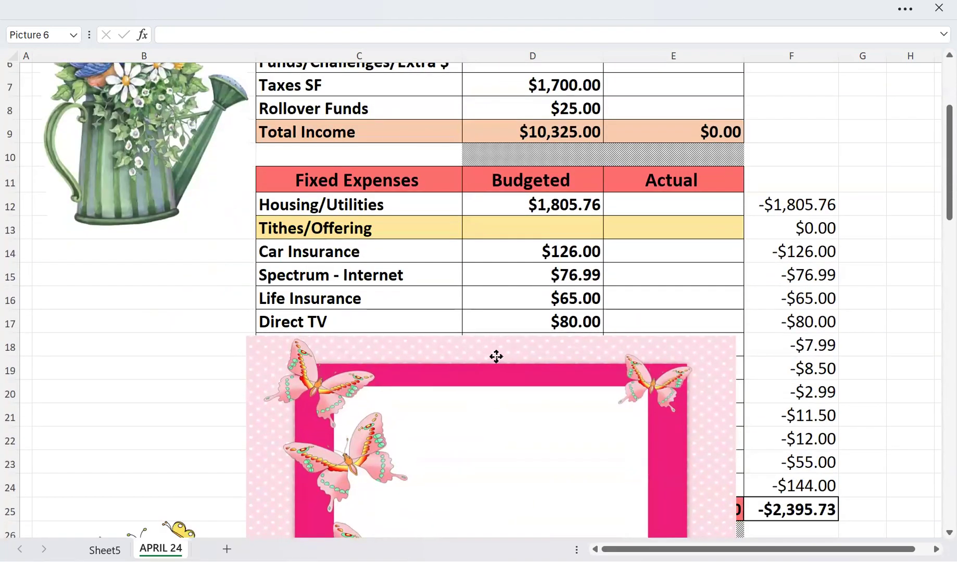
{"action": "left_click_drag", "start_coordinate": [496, 356], "coordinate": [501, 360]}
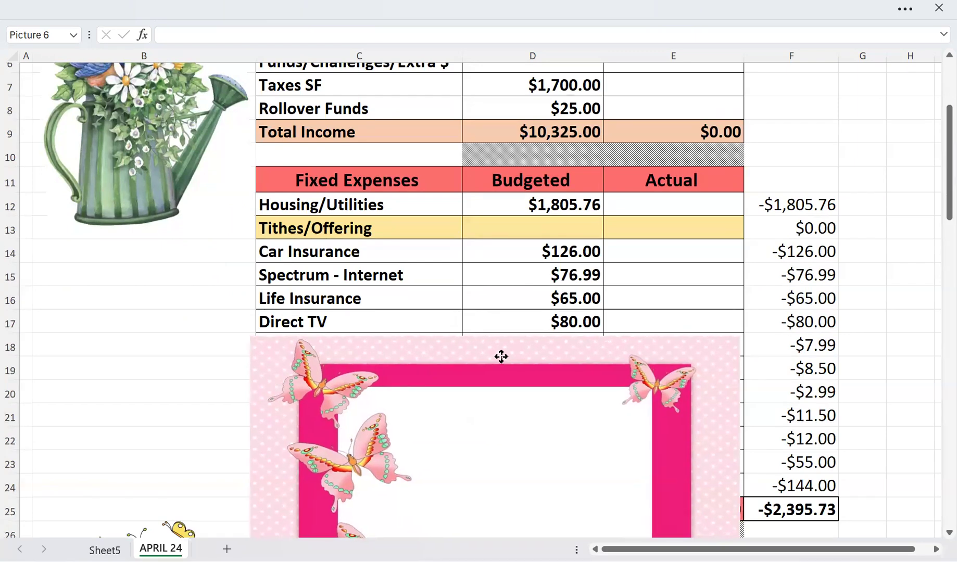
{"action": "left_click_drag", "start_coordinate": [500, 356], "coordinate": [503, 361]}
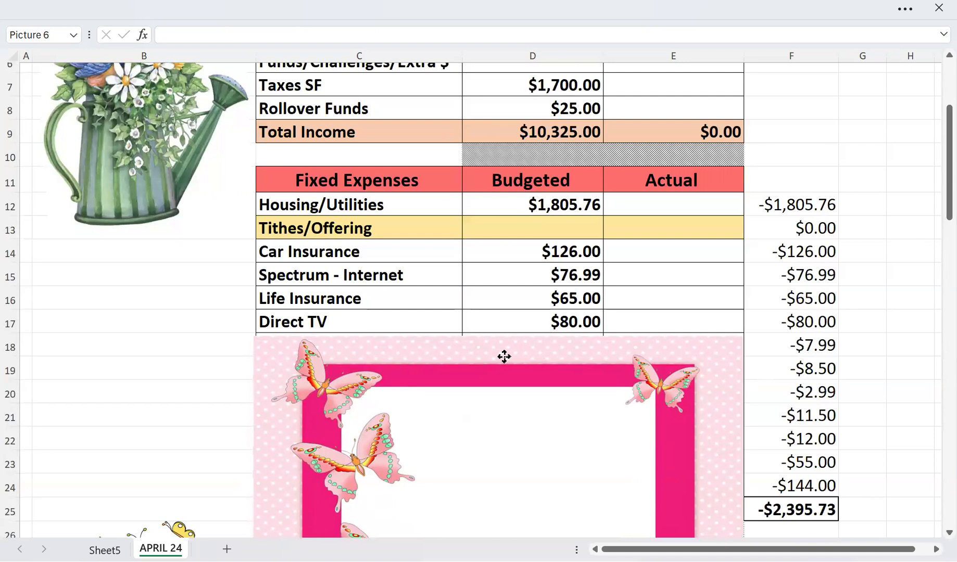
{"action": "left_click_drag", "start_coordinate": [503, 357], "coordinate": [507, 357]}
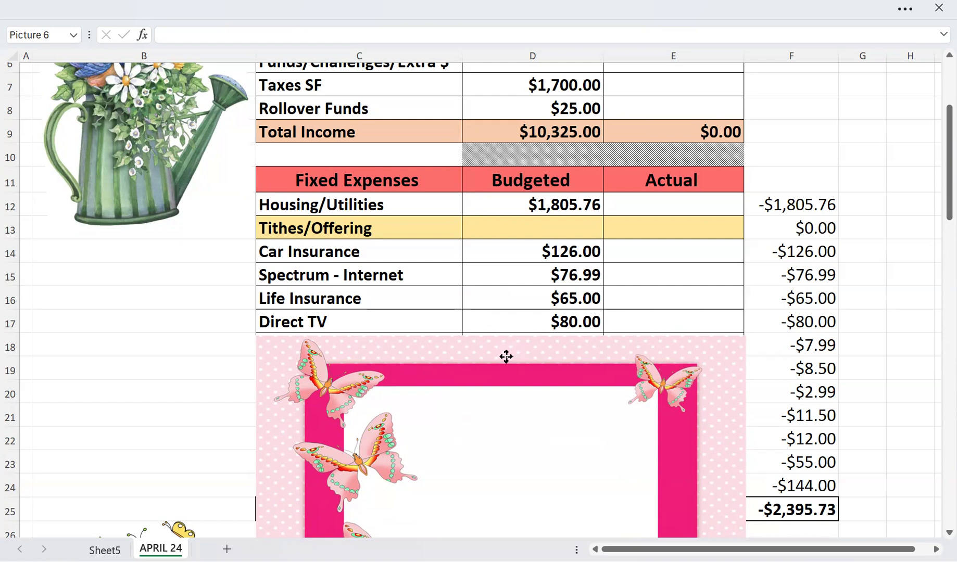
- Lower the picture past X-Box, Sirius XM, Apple Storage and Cellphones ($144.00)
{"action": "left_click_drag", "start_coordinate": [506, 356], "coordinate": [505, 363]}
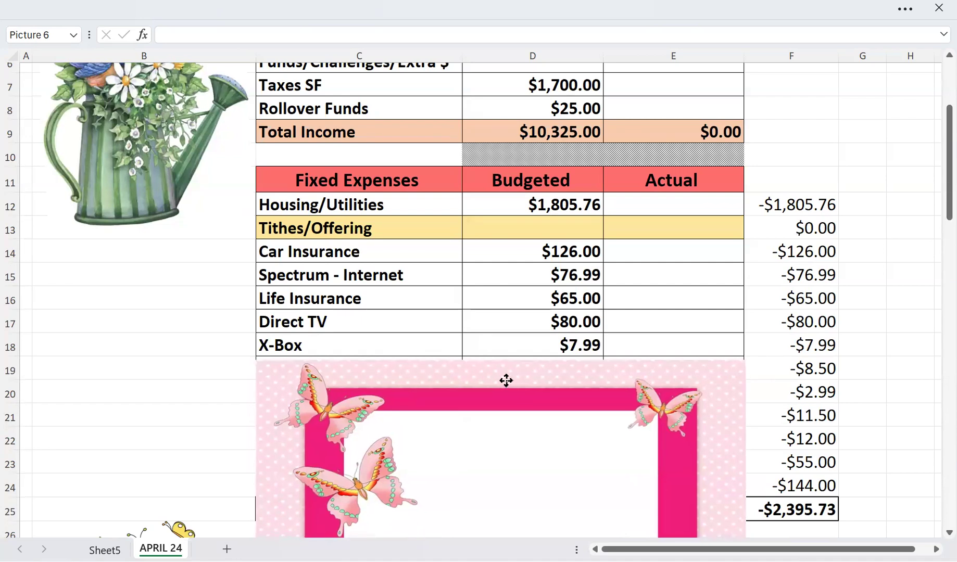
{"action": "left_click_drag", "start_coordinate": [506, 381], "coordinate": [504, 388]}
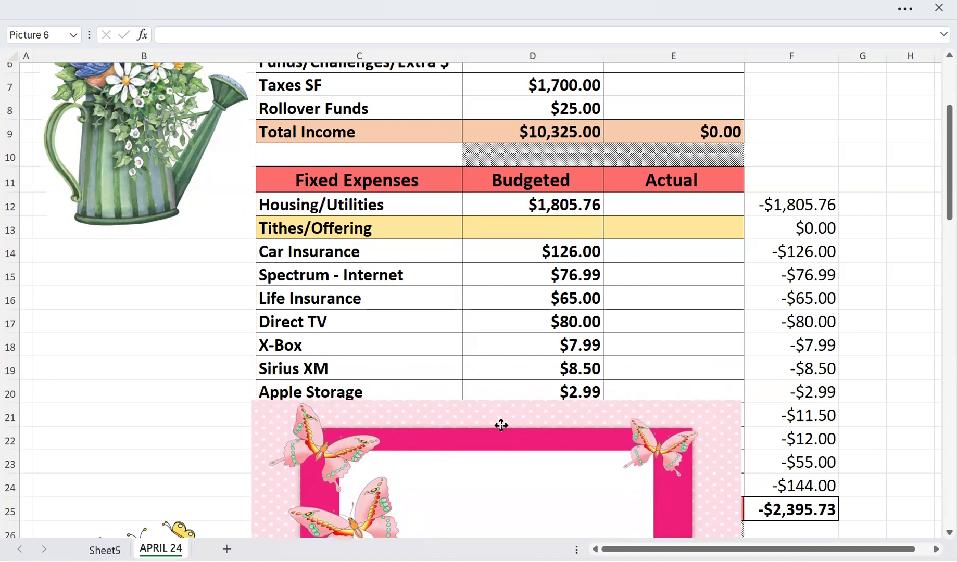
{"action": "left_click_drag", "start_coordinate": [500, 425], "coordinate": [500, 430]}
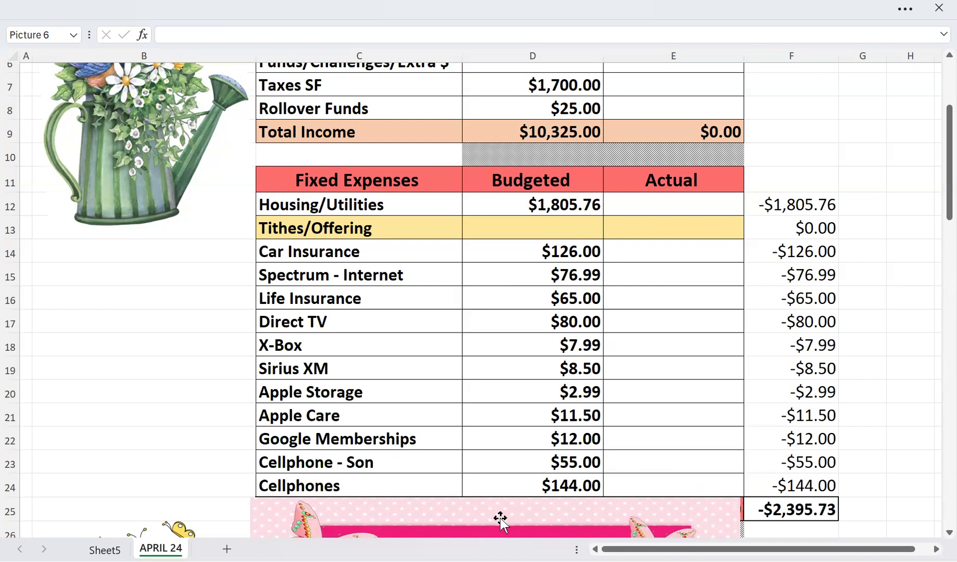
- Select the butterfly picture and scroll down toward Yard Maintenance
{"action": "left_click", "coordinate": [499, 519]}
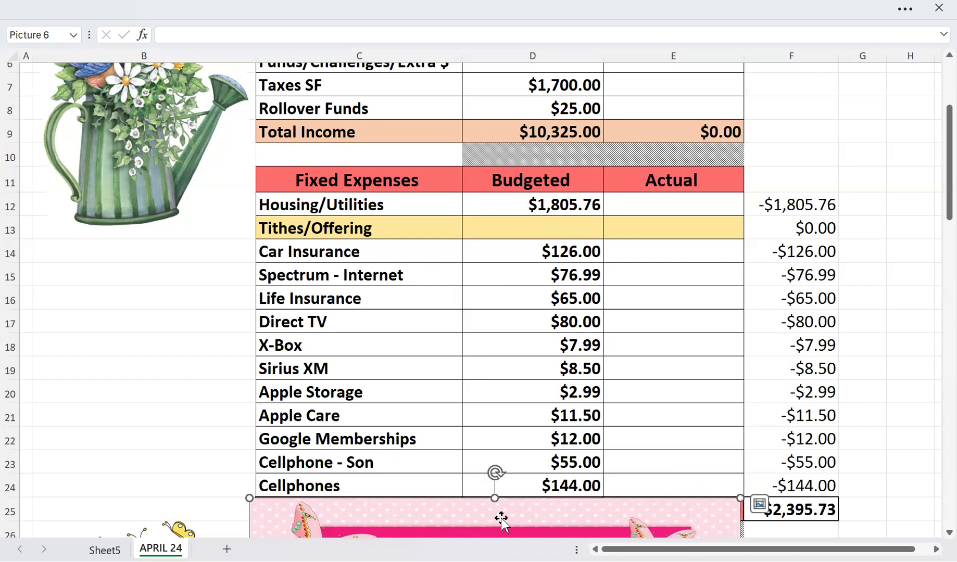
{"action": "scroll", "scroll_direction": "down", "scroll_amount": 3}
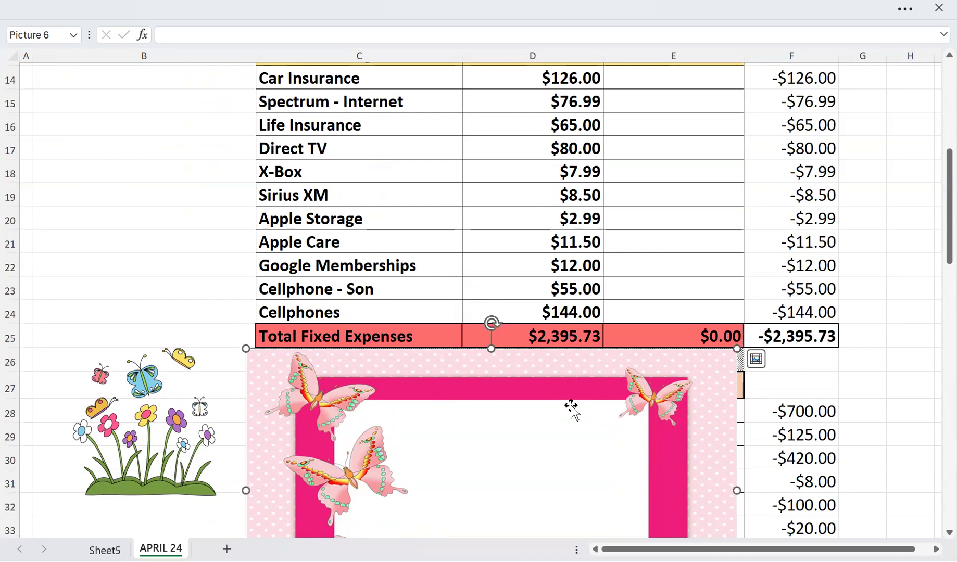
{"action": "scroll", "scroll_direction": "down", "scroll_amount": 3}
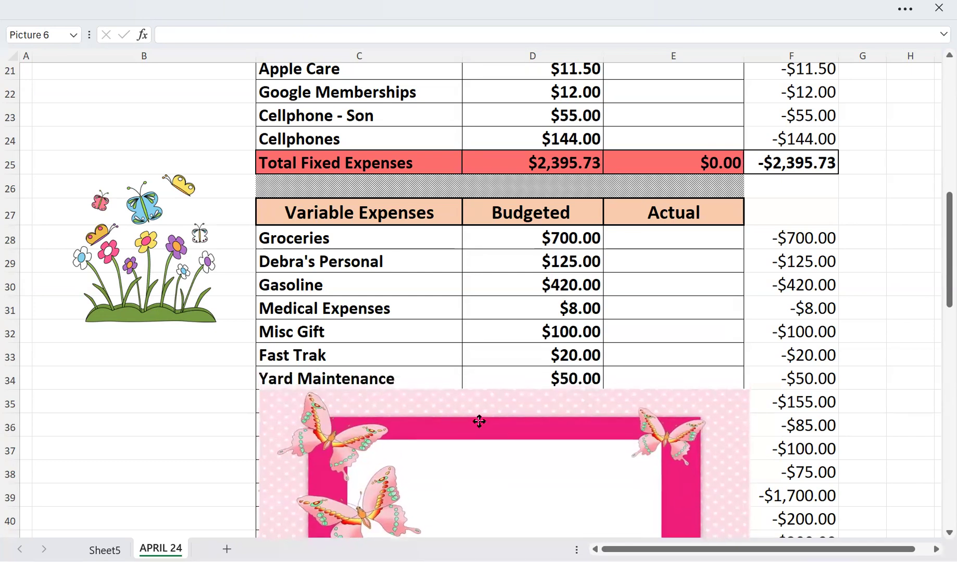
- Lower the picture to uncover Gift-away You Tube, Taxes ($1,700.00) and Eating Out ($200.00)
{"action": "left_click_drag", "start_coordinate": [479, 421], "coordinate": [472, 424]}
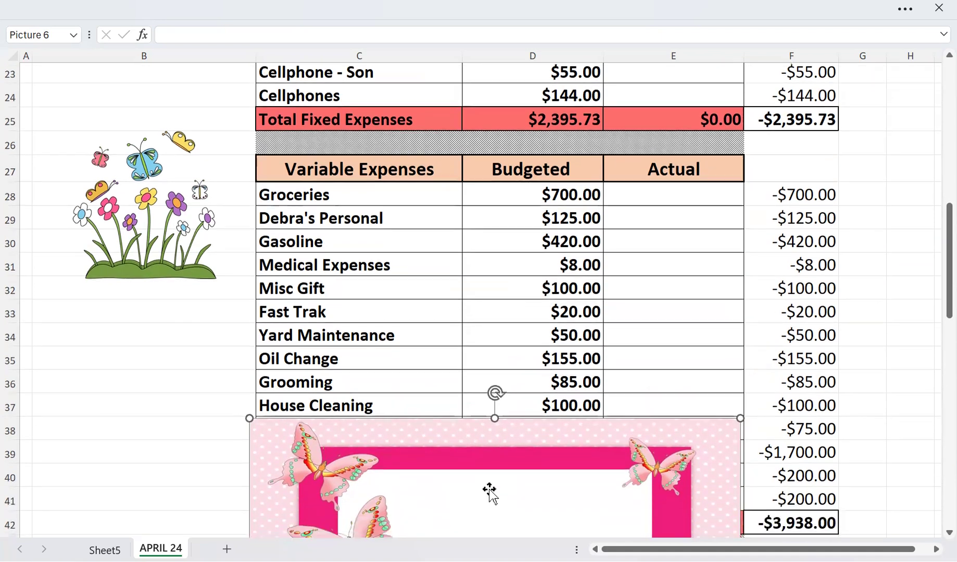
{"action": "scroll", "scroll_direction": "down", "scroll_amount": 3}
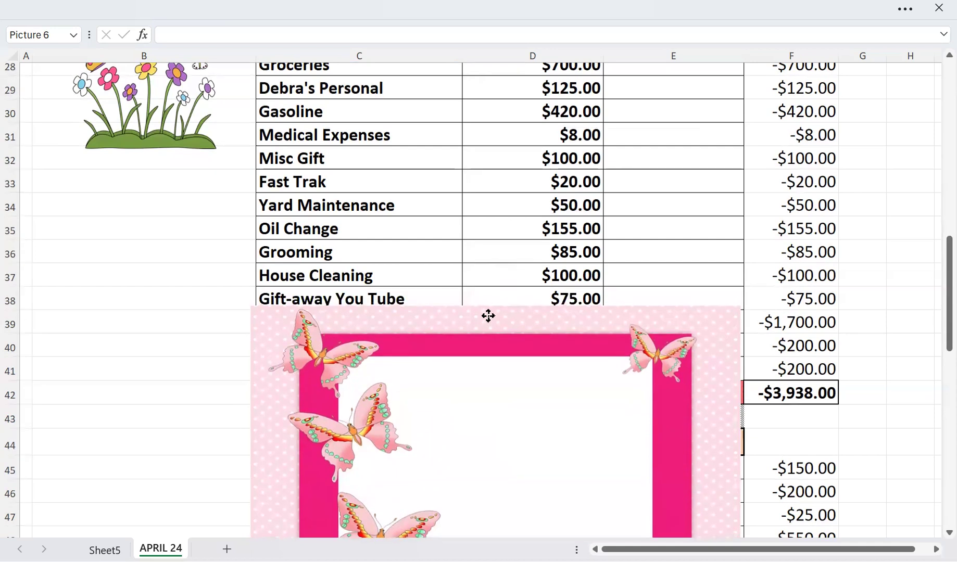
{"action": "left_click_drag", "start_coordinate": [488, 315], "coordinate": [488, 321]}
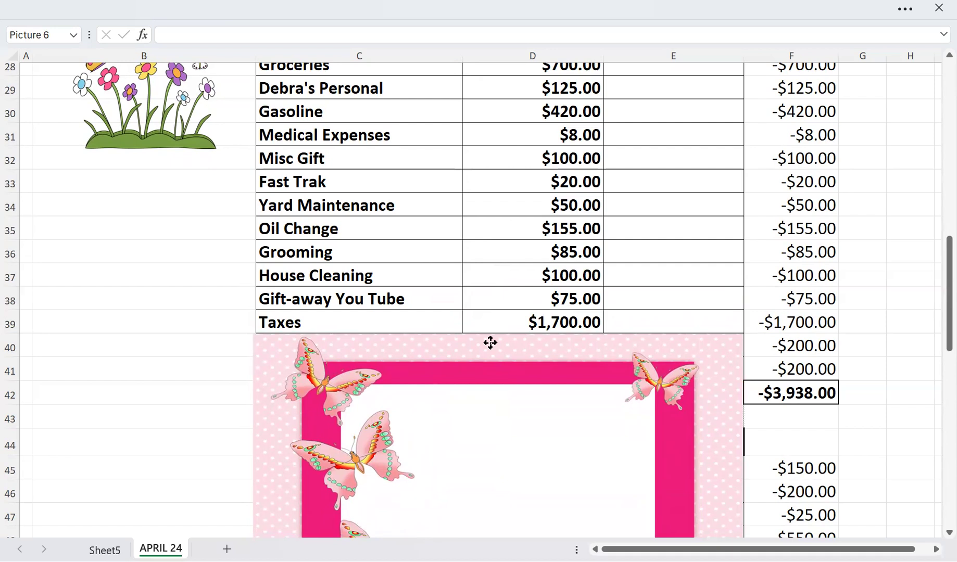
{"action": "left_click_drag", "start_coordinate": [489, 342], "coordinate": [489, 347]}
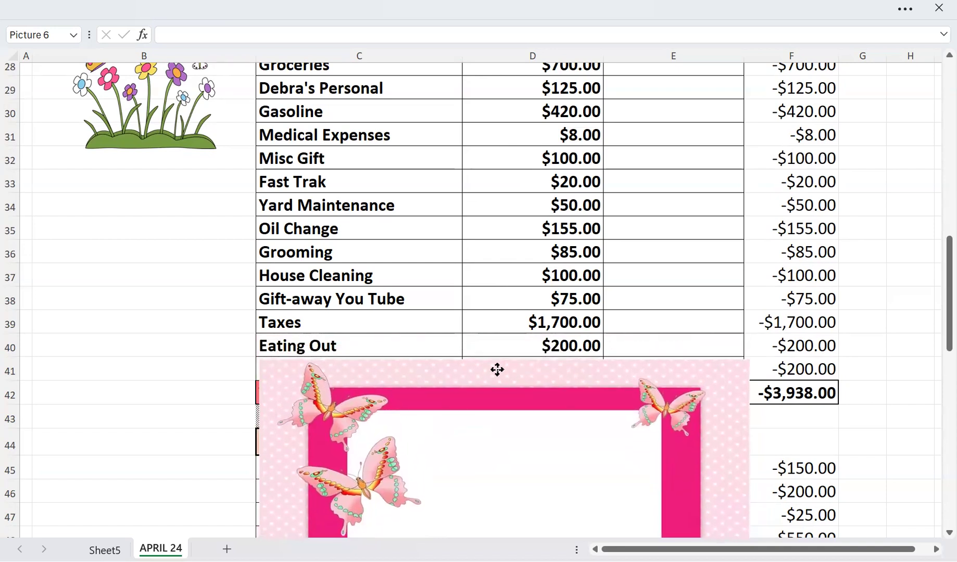
- Move the picture below Buffer ($200.00) and Total Variable Expenses ($3,938.00)
{"action": "left_click_drag", "start_coordinate": [496, 369], "coordinate": [493, 373]}
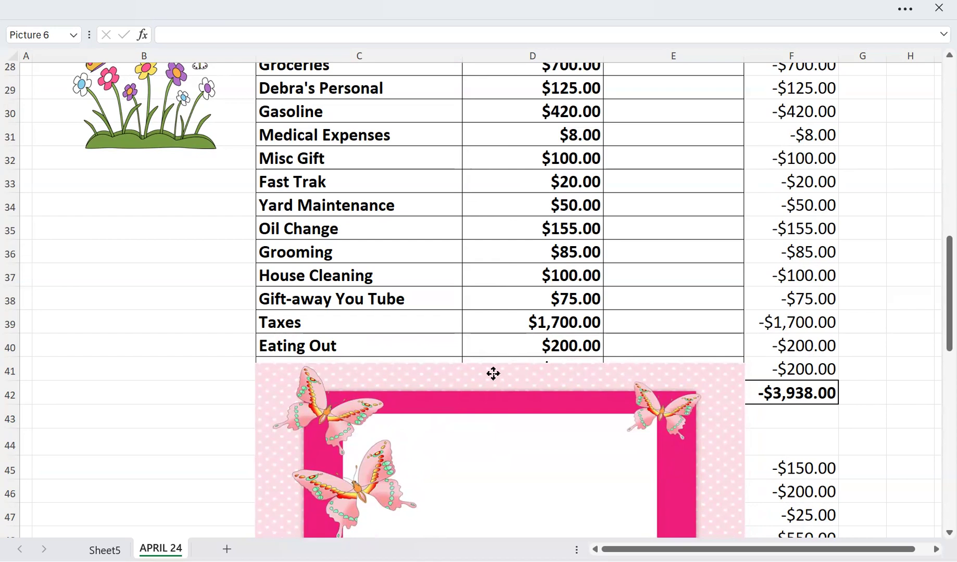
{"action": "left_click_drag", "start_coordinate": [493, 372], "coordinate": [495, 374]}
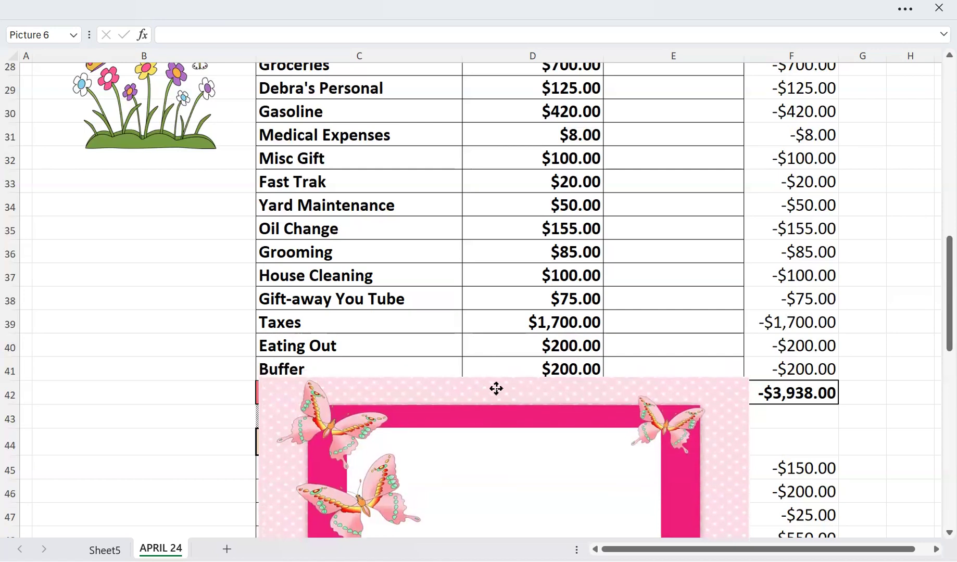
{"action": "left_click_drag", "start_coordinate": [496, 389], "coordinate": [490, 393]}
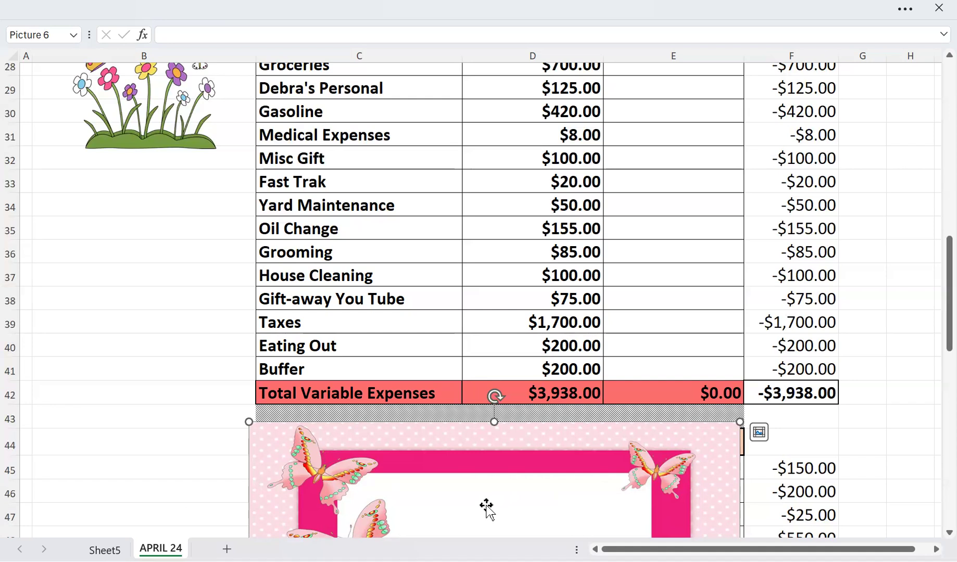
- Scroll down to the Debt entries, Discover CC through Student Loan - Sofi
{"action": "scroll", "scroll_direction": "down", "scroll_amount": 3}
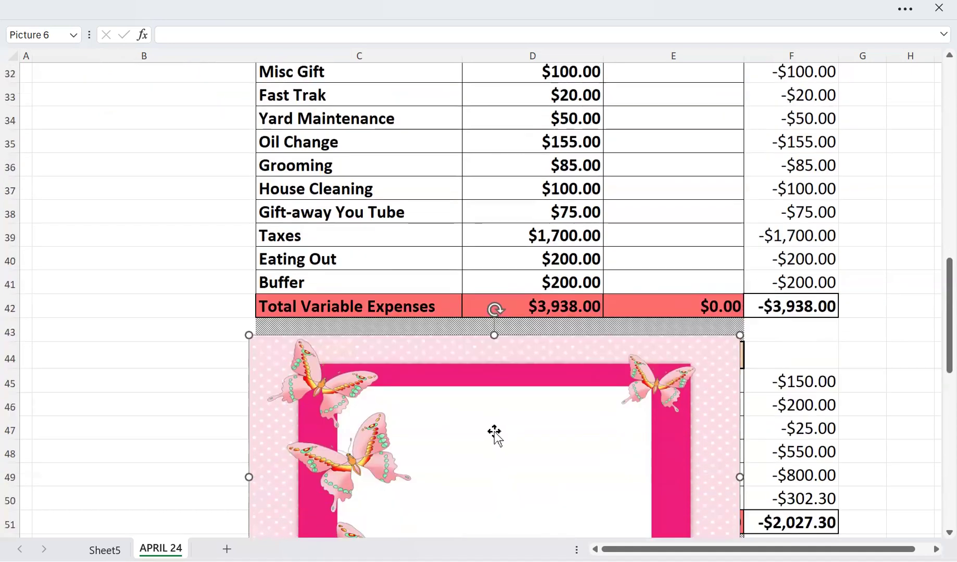
{"action": "scroll", "scroll_direction": "down", "scroll_amount": 3}
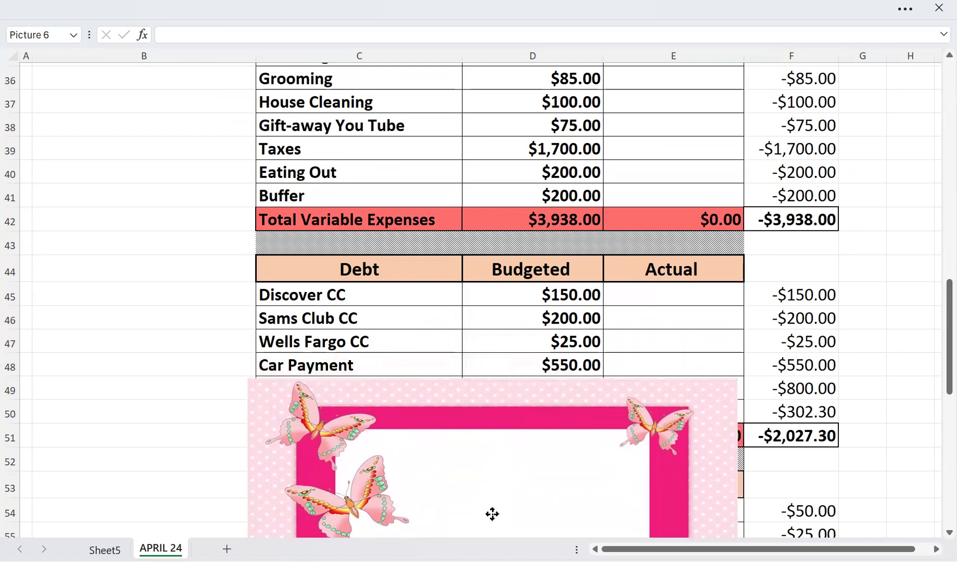
{"action": "scroll", "scroll_direction": "down", "scroll_amount": 3}
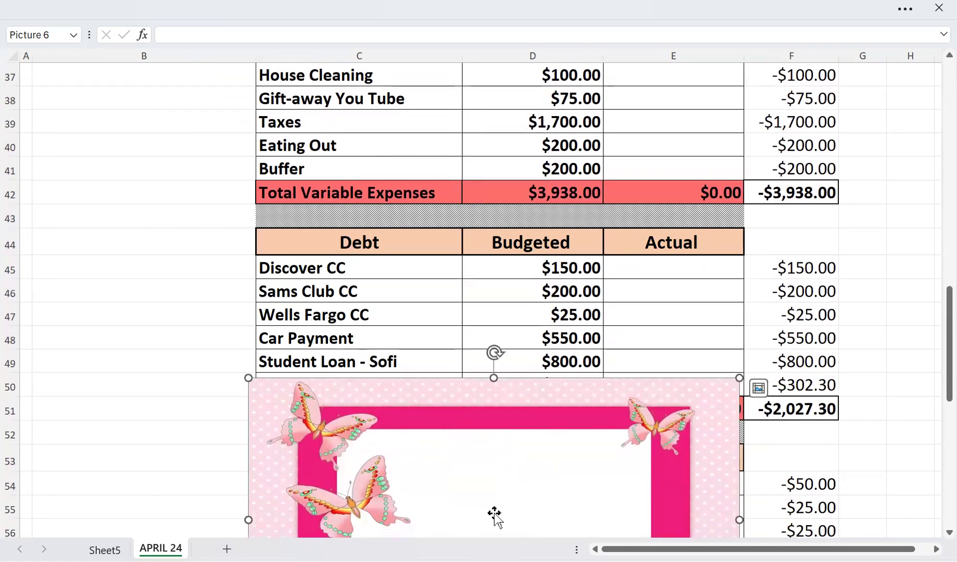
{"action": "scroll", "scroll_direction": "down", "scroll_amount": 3}
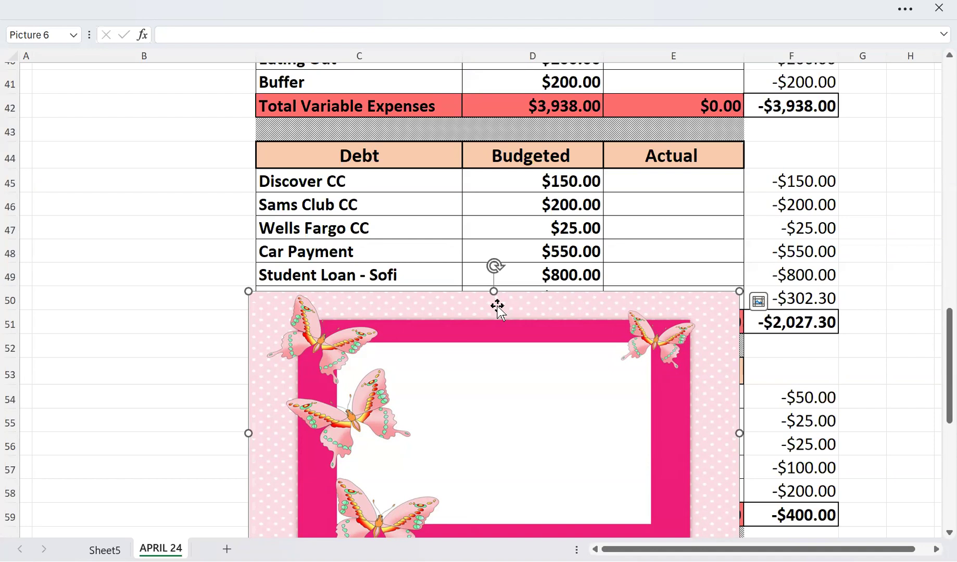
- Drag the picture down to uncover Personal Loan ($302.30) and the $2,027.30 Debt Total
{"action": "left_click_drag", "start_coordinate": [494, 305], "coordinate": [492, 326]}
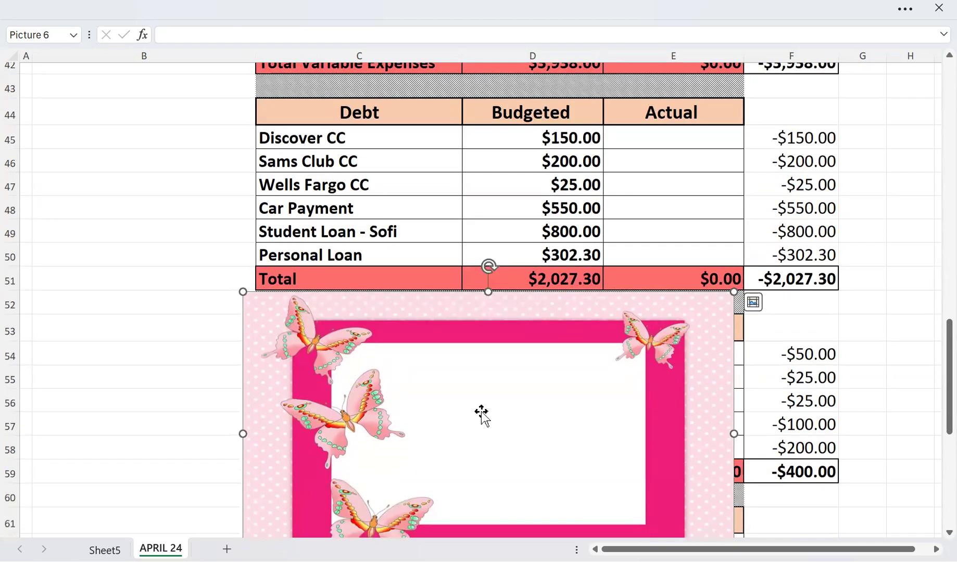
{"action": "scroll", "scroll_direction": "down", "scroll_amount": 3}
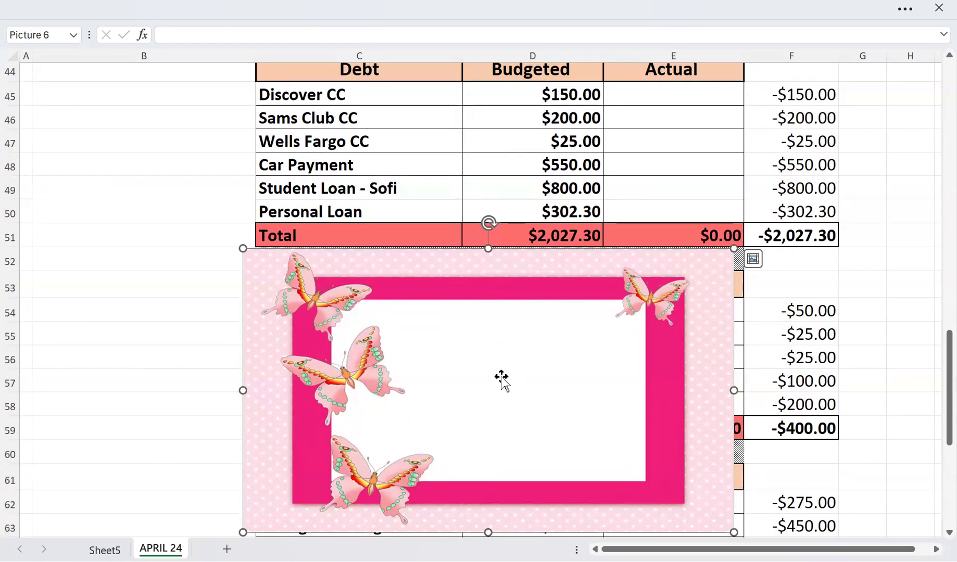
{"action": "mouse_move", "coordinate": [482, 364]}
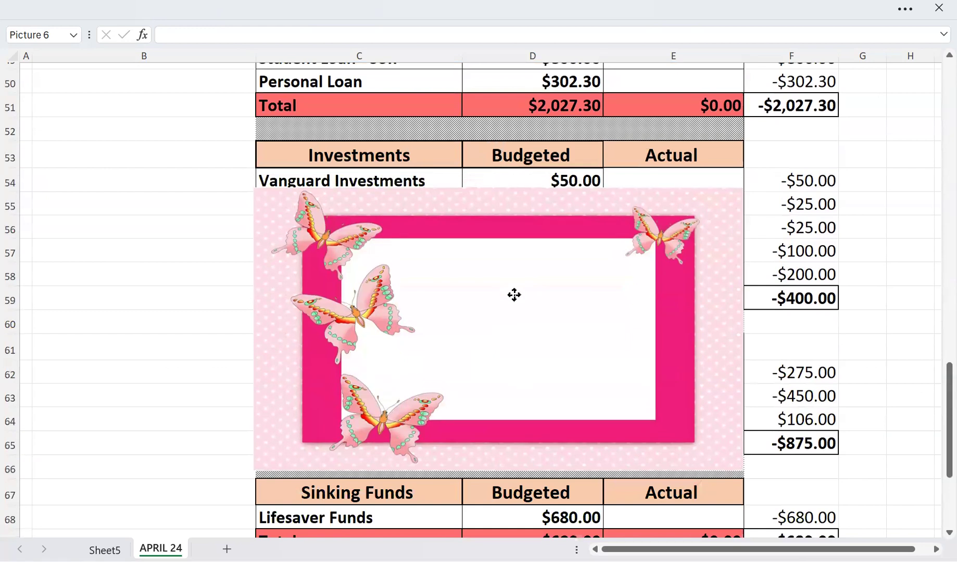
- Lower the picture past Vanguard, Investing Sofi, M1 Finance and Total Investments ($400.00)
{"action": "left_click_drag", "start_coordinate": [513, 295], "coordinate": [514, 302]}
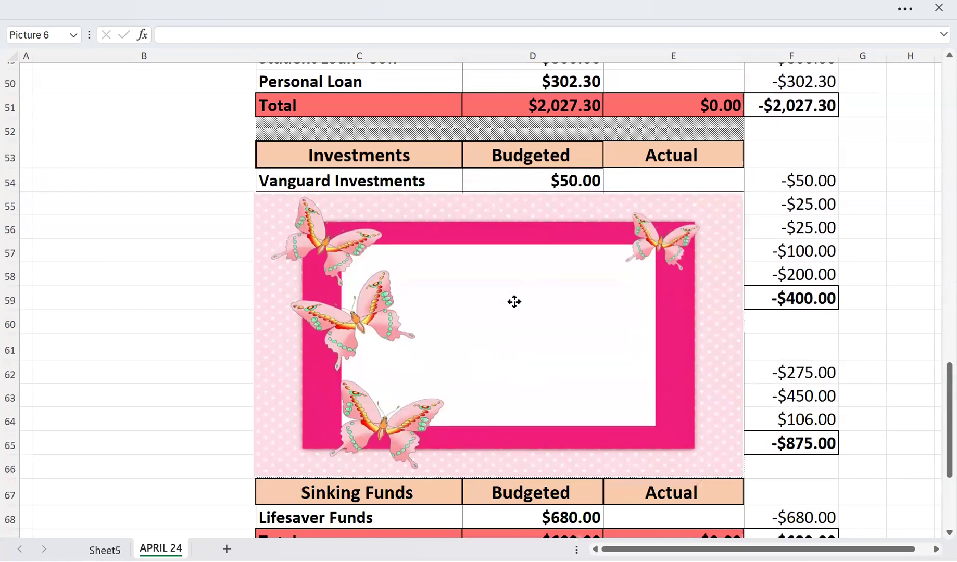
{"action": "left_click_drag", "start_coordinate": [513, 301], "coordinate": [514, 317]}
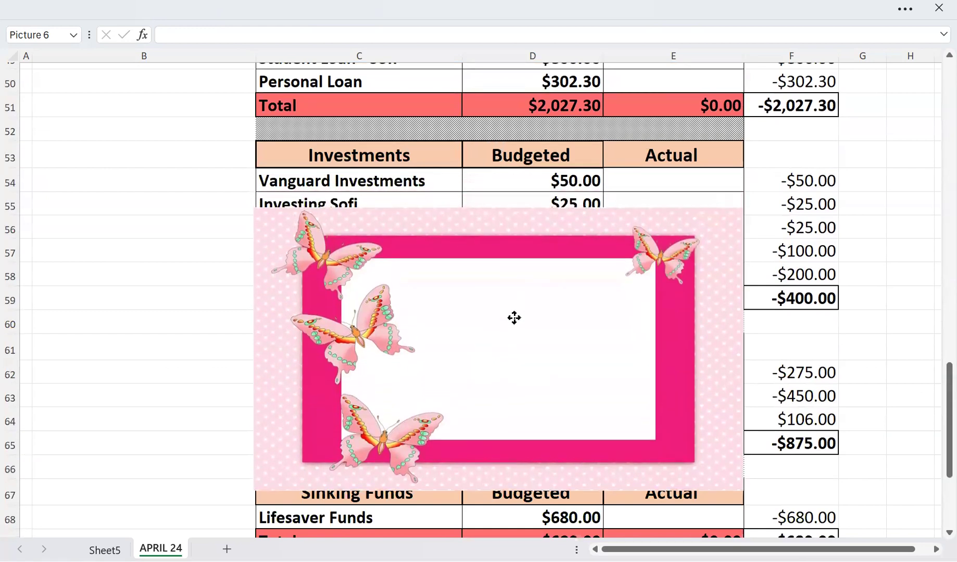
{"action": "left_click_drag", "start_coordinate": [514, 317], "coordinate": [514, 322]}
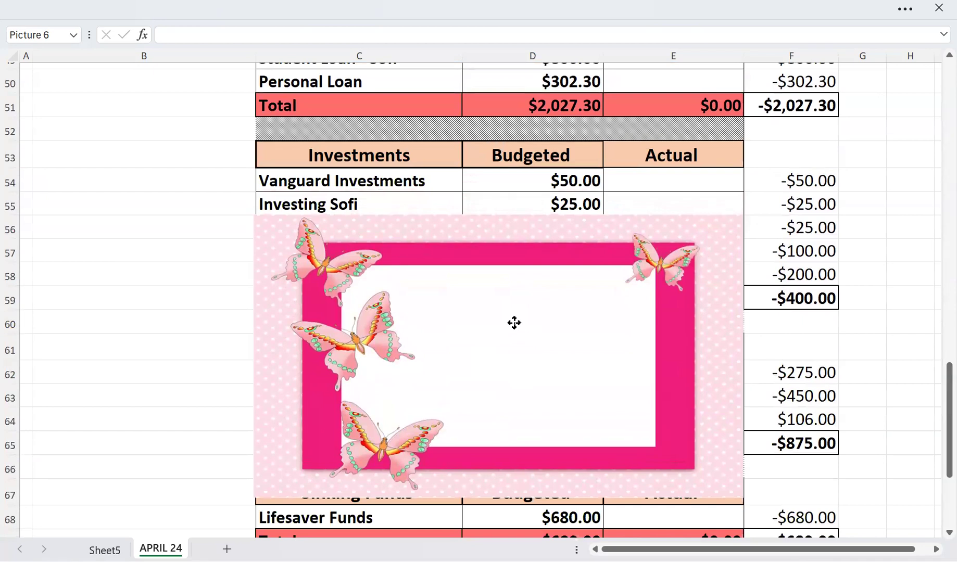
{"action": "left_click_drag", "start_coordinate": [513, 323], "coordinate": [514, 344]}
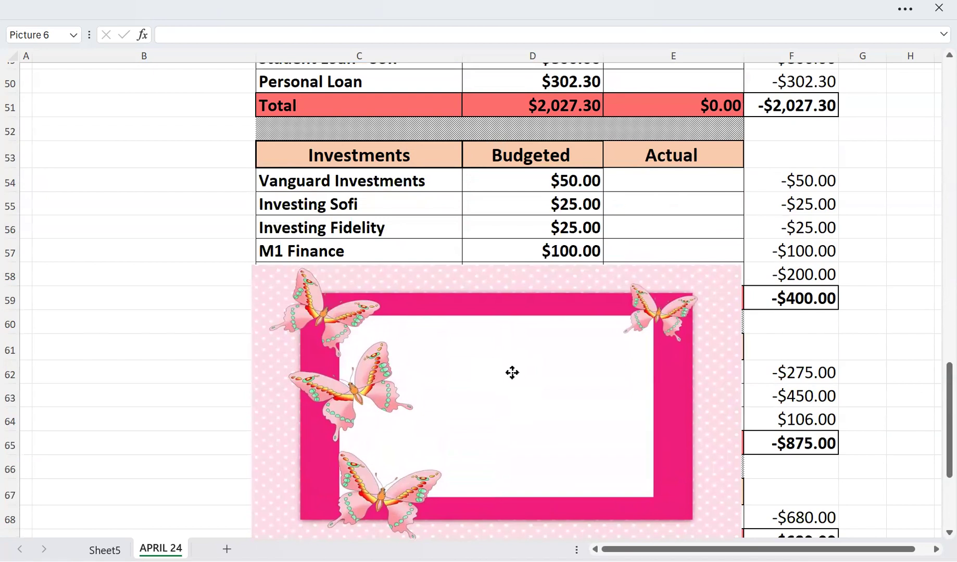
{"action": "left_click_drag", "start_coordinate": [512, 372], "coordinate": [514, 370]}
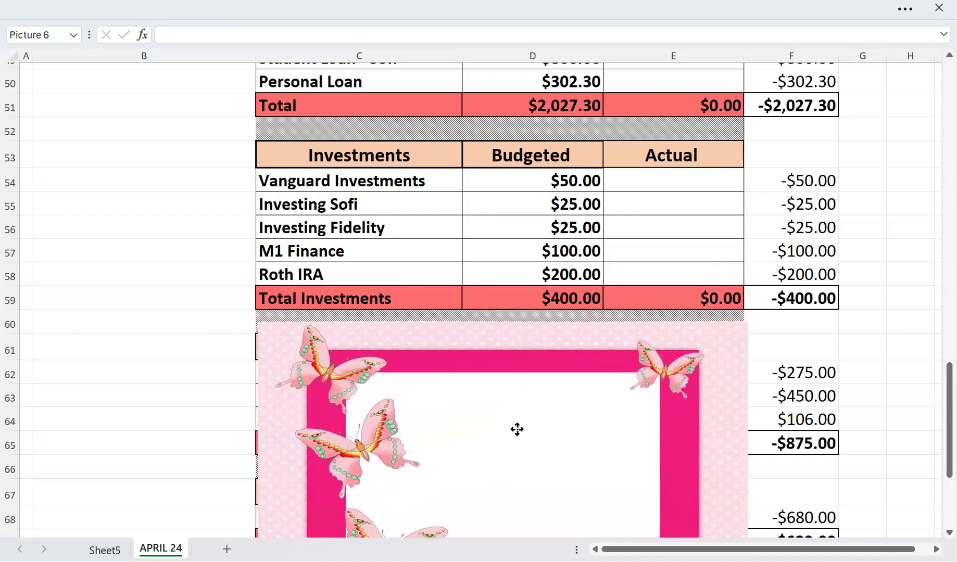
- Select the butterfly picture below the Total Investments row
{"action": "left_click", "coordinate": [516, 429]}
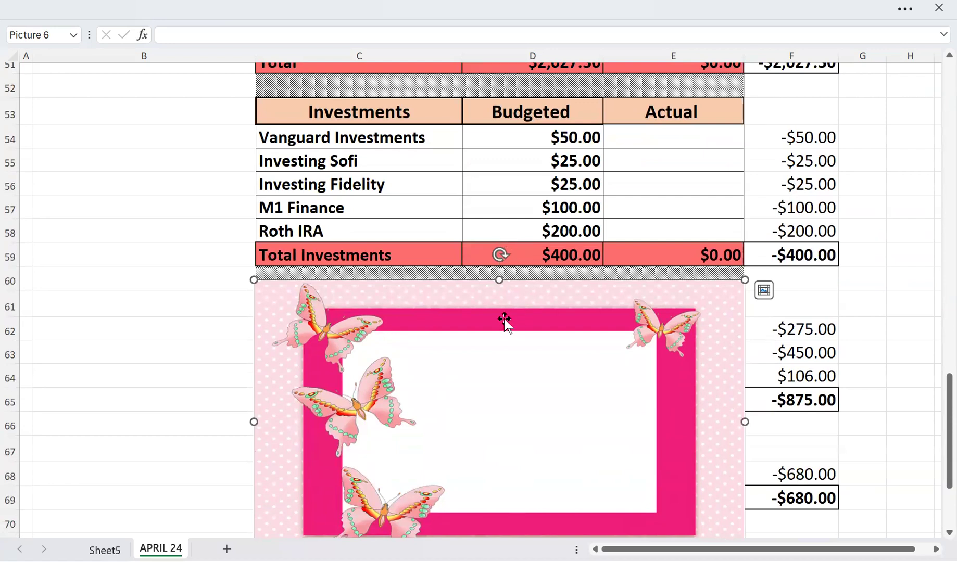
{"action": "mouse_move", "coordinate": [494, 351]}
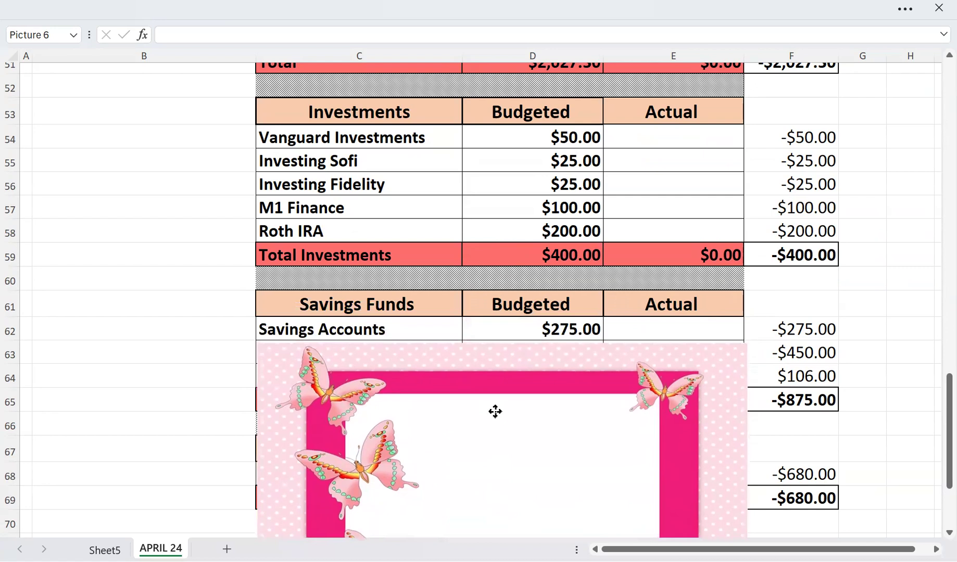
- Slide the butterfly picture down below the $680.00 Sinking Funds Total in row 69
{"action": "left_click_drag", "start_coordinate": [495, 411], "coordinate": [502, 413]}
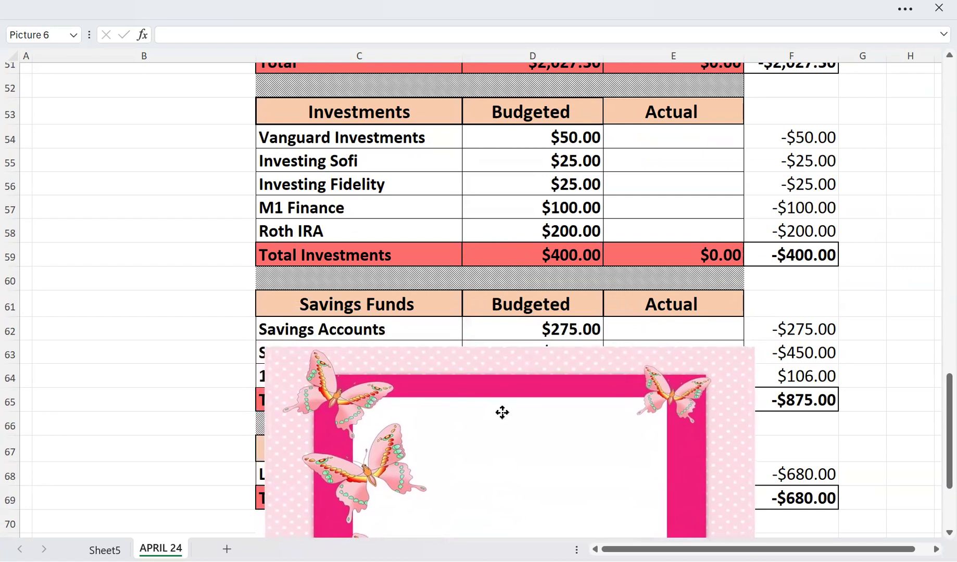
{"action": "left_click_drag", "start_coordinate": [502, 412], "coordinate": [498, 409]}
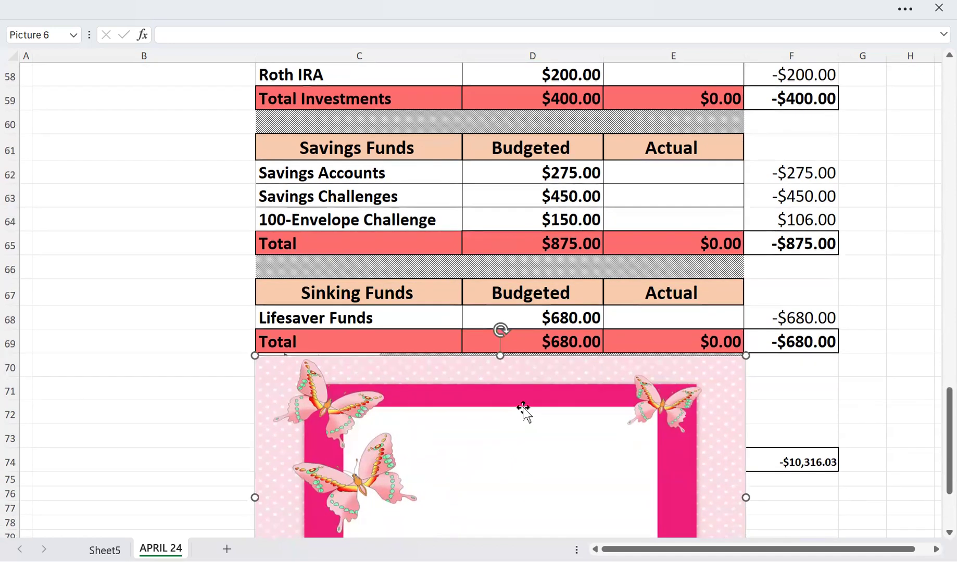
- Move the butterfly picture below row 75, revealing Total Budget $10,316.03 and Actual Budget $0.00
{"action": "scroll", "scroll_direction": "down", "scroll_amount": 3}
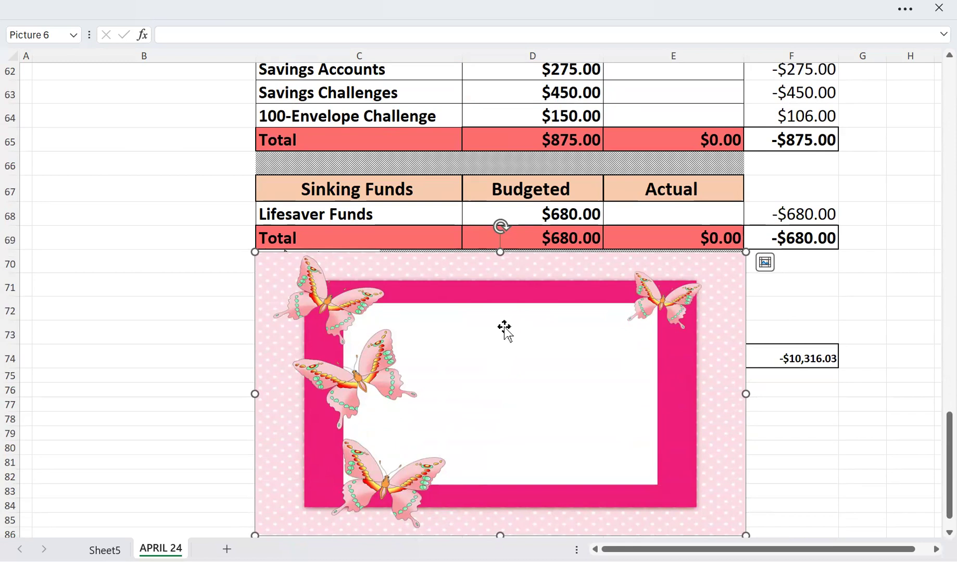
{"action": "left_click_drag", "start_coordinate": [503, 329], "coordinate": [534, 430]}
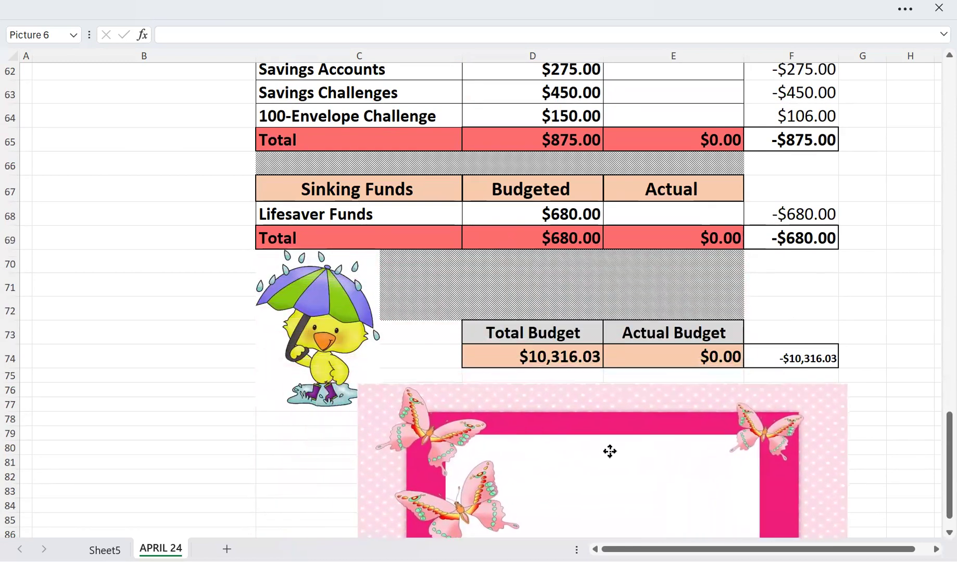
{"action": "left_click", "coordinate": [609, 451]}
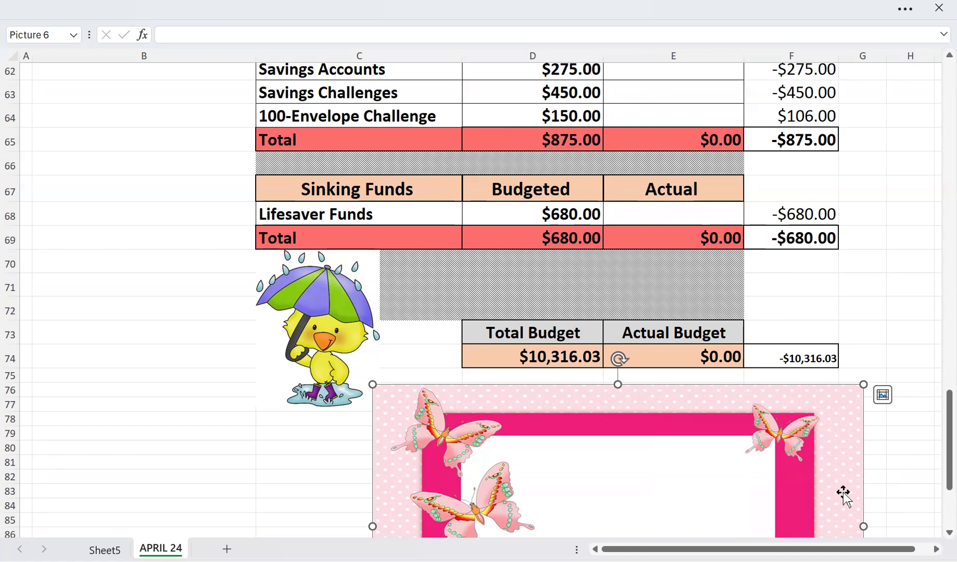
- Switch to Sheet5 to show the APRIL 2024 butterfly and flower cover picture
{"action": "left_click", "coordinate": [104, 548]}
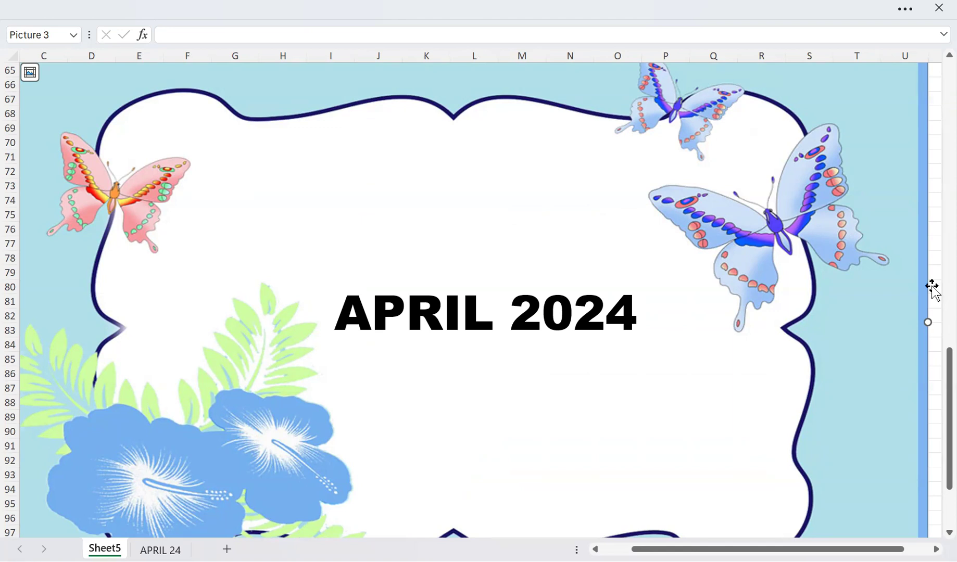
{"action": "mouse_move", "coordinate": [917, 268]}
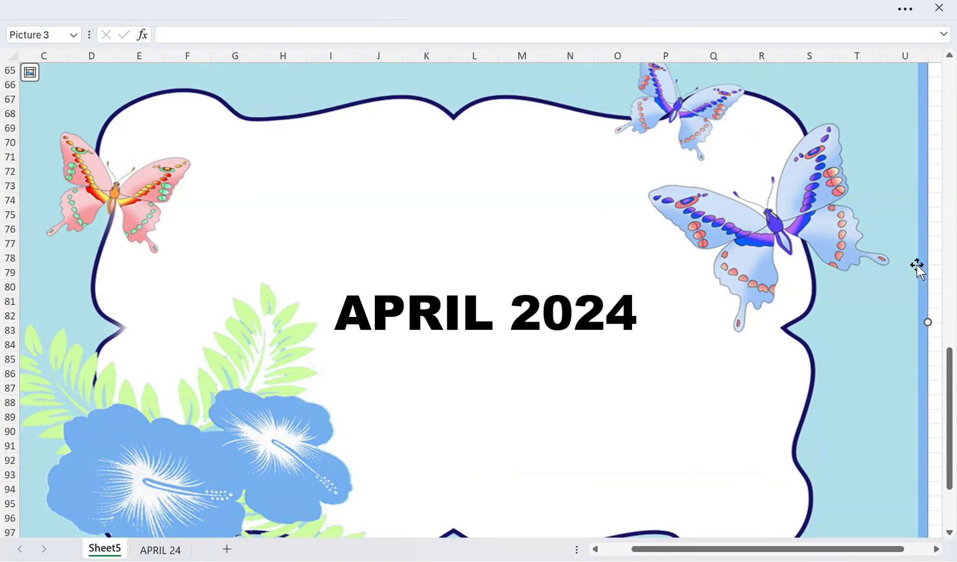